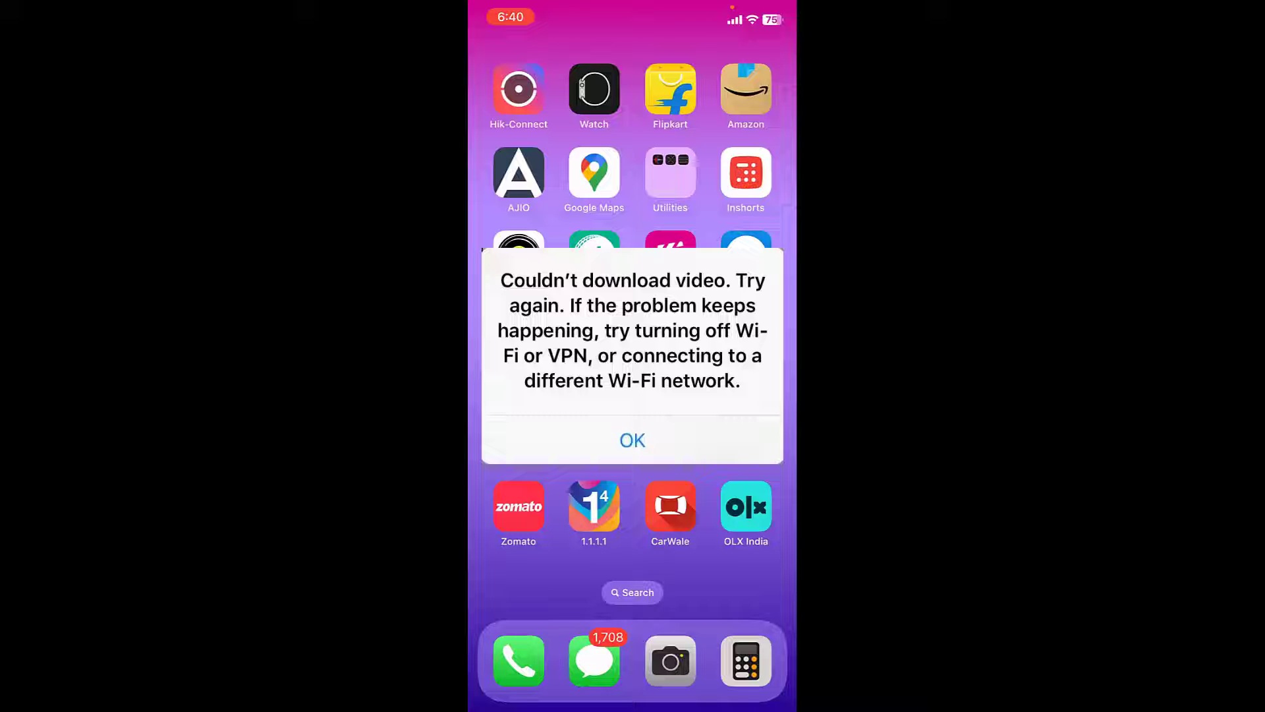
Dismiss the 'Couldn't download video' alert.
click(632, 439)
text(Date)
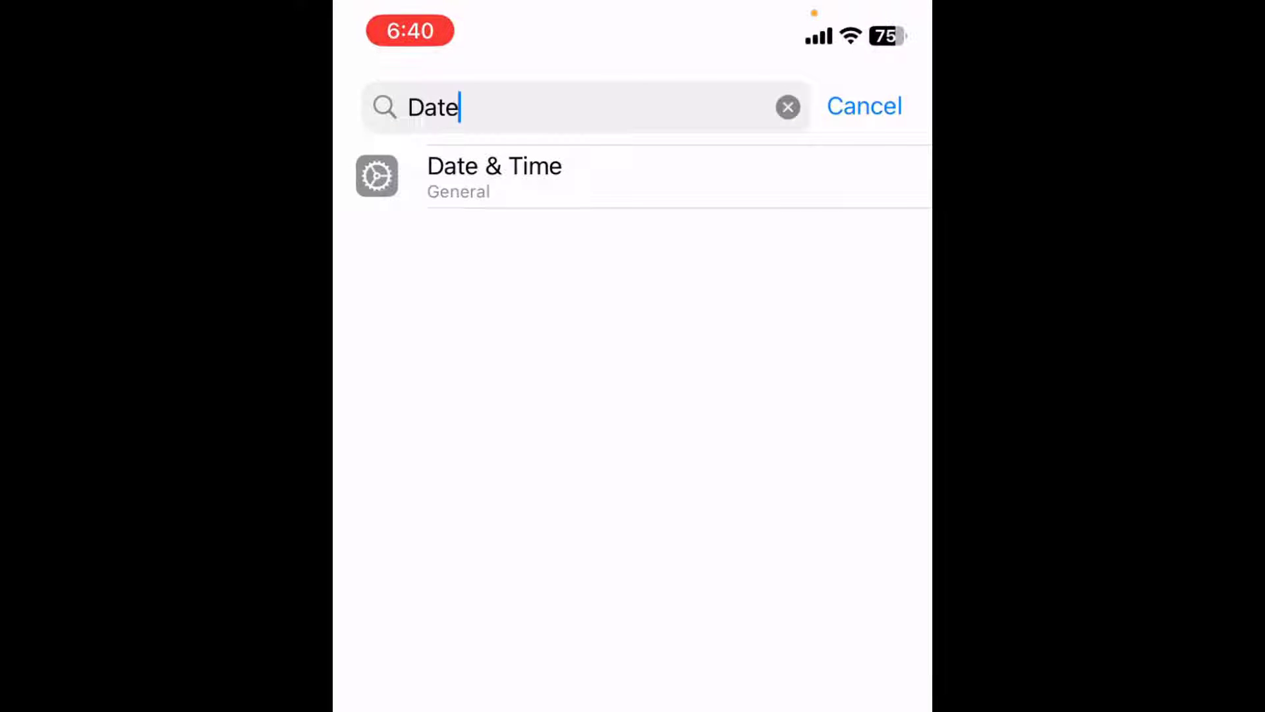
Open the Date & Time settings under General to check Set Automatically.
click(494, 176)
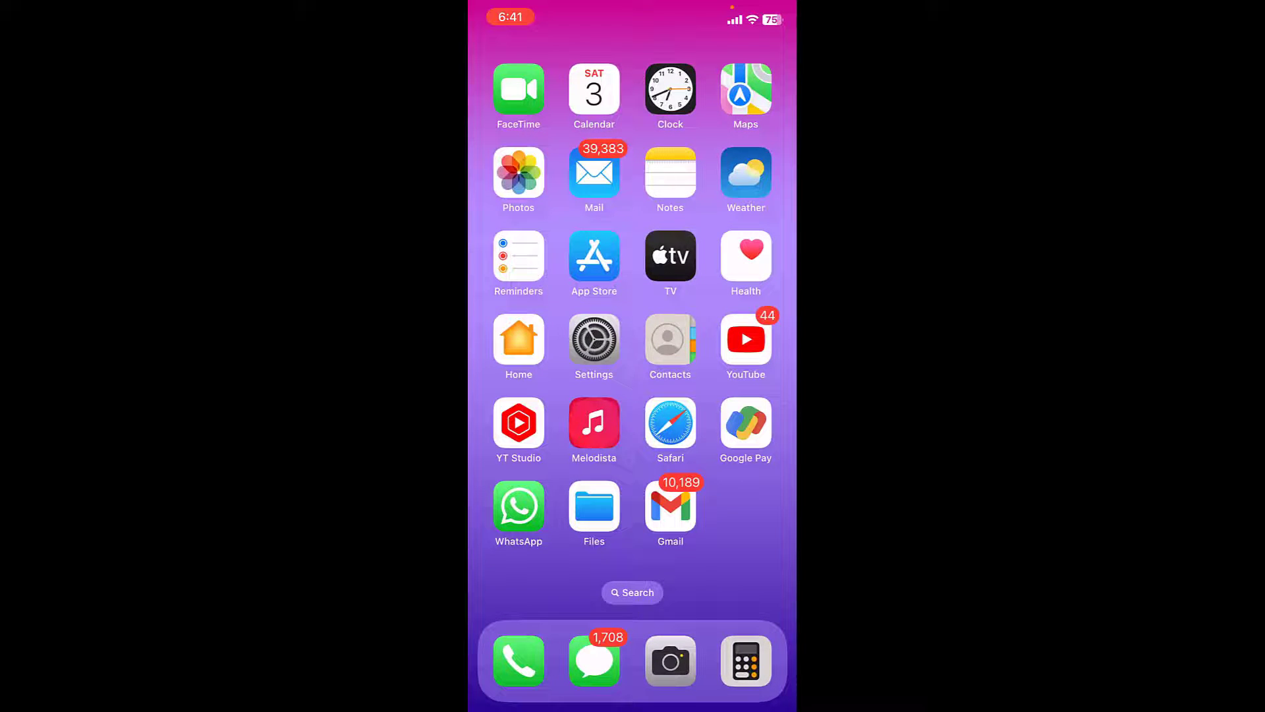
In WhatsApp's Chats settings, switch on Save to Camera Roll.
click(518, 500)
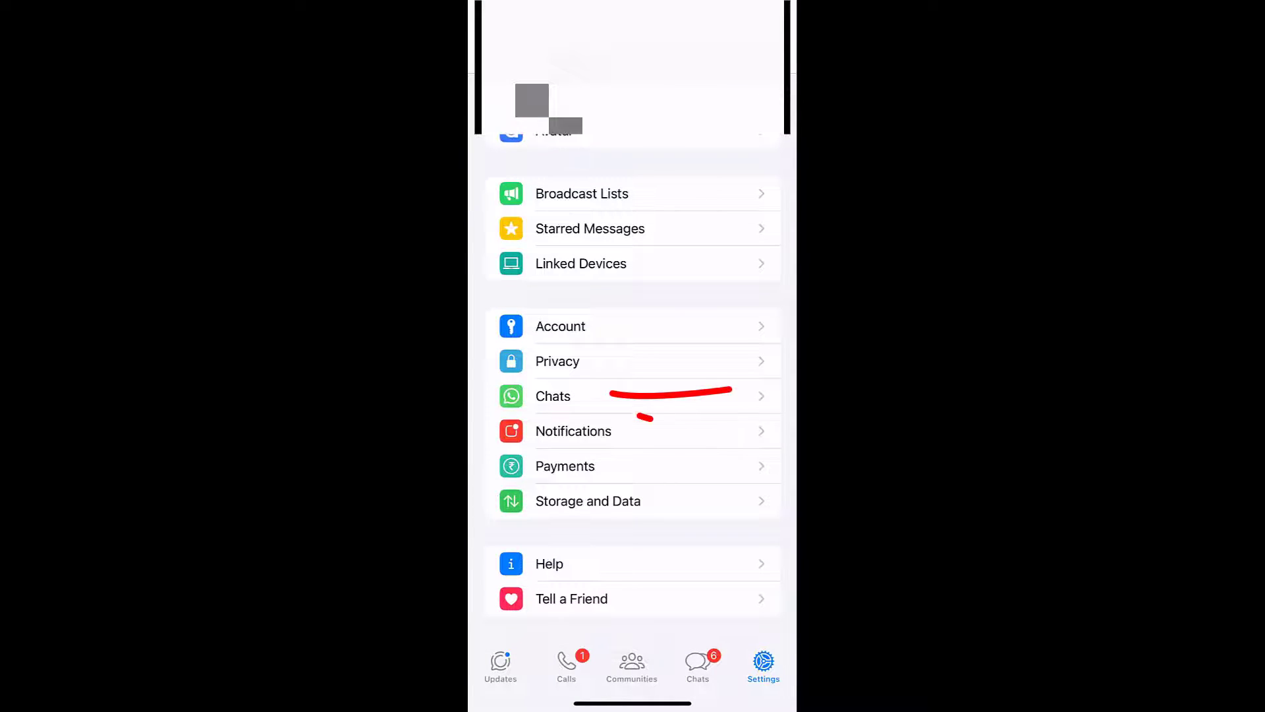
click(554, 395)
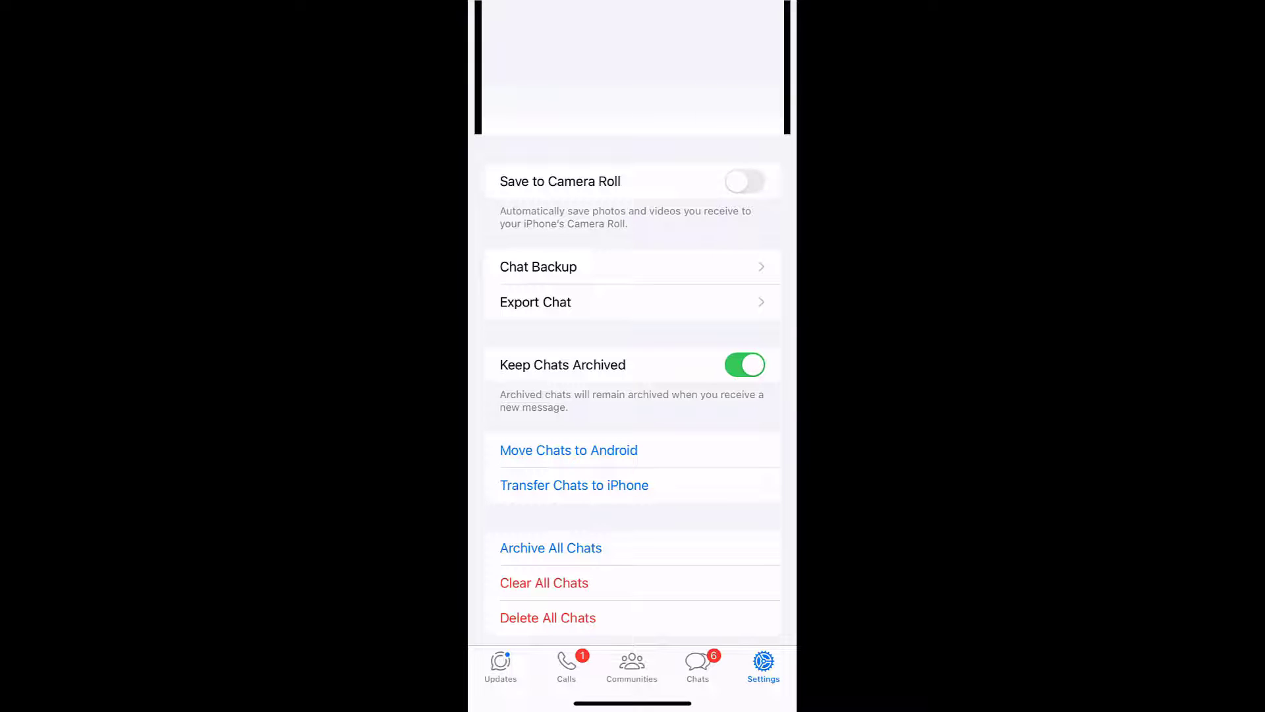
click(743, 181)
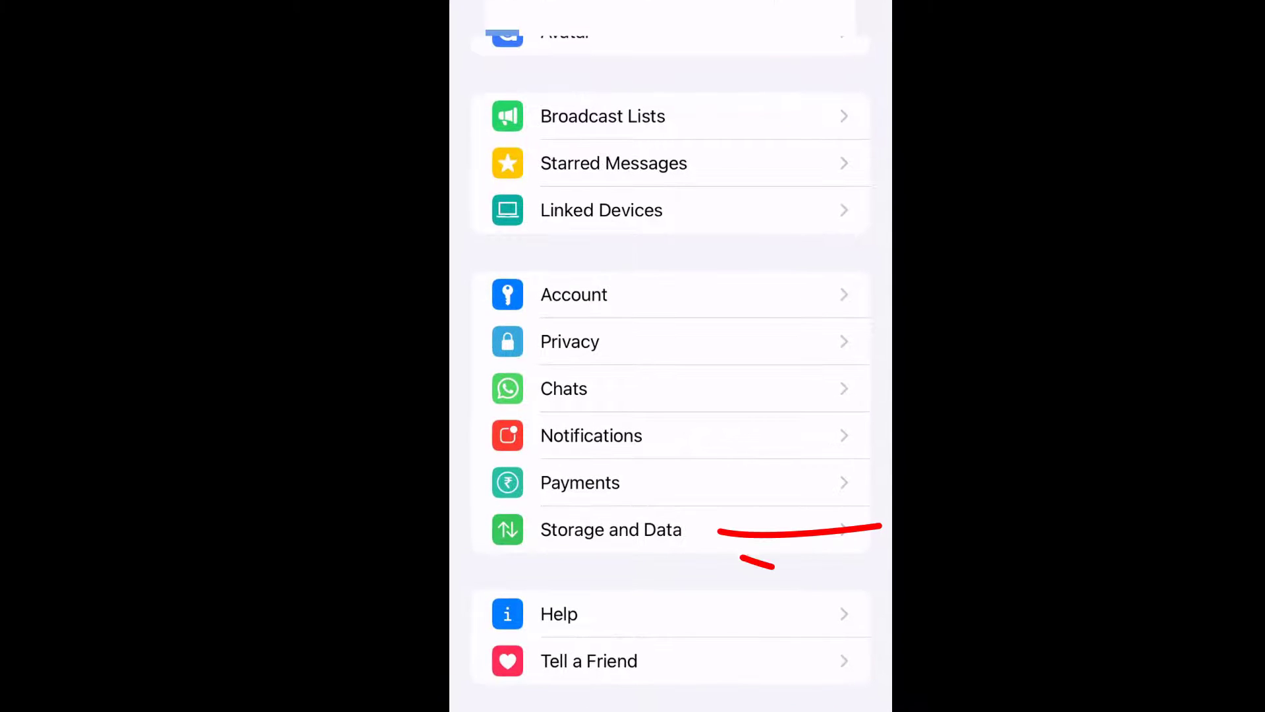
Set WhatsApp video auto-download to Wi-Fi and Cellular in Storage and Data.
click(611, 529)
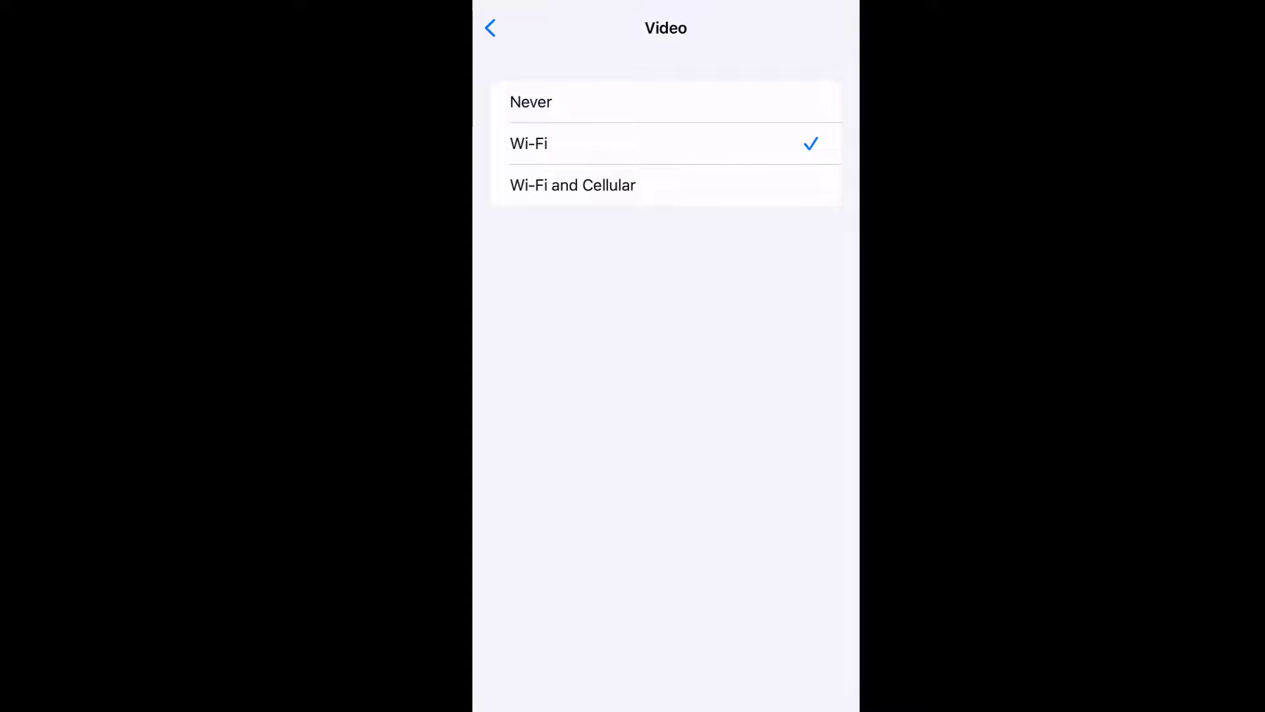
click(573, 184)
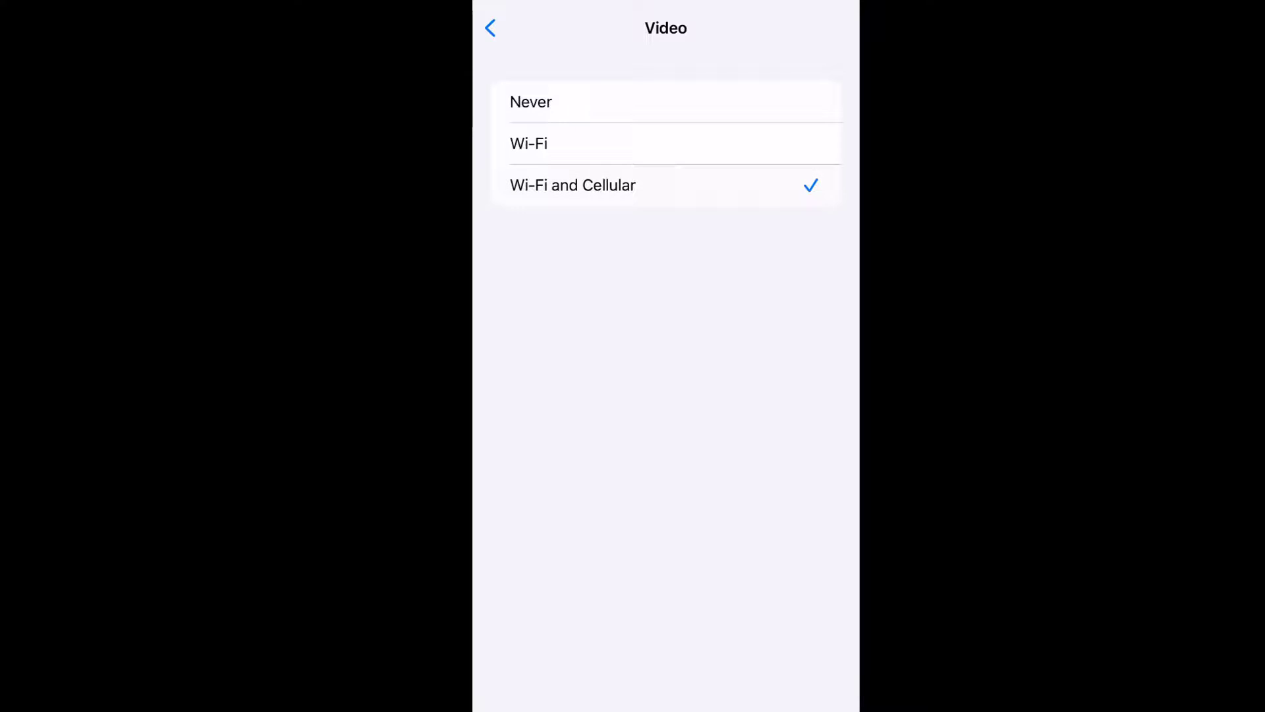
click(489, 28)
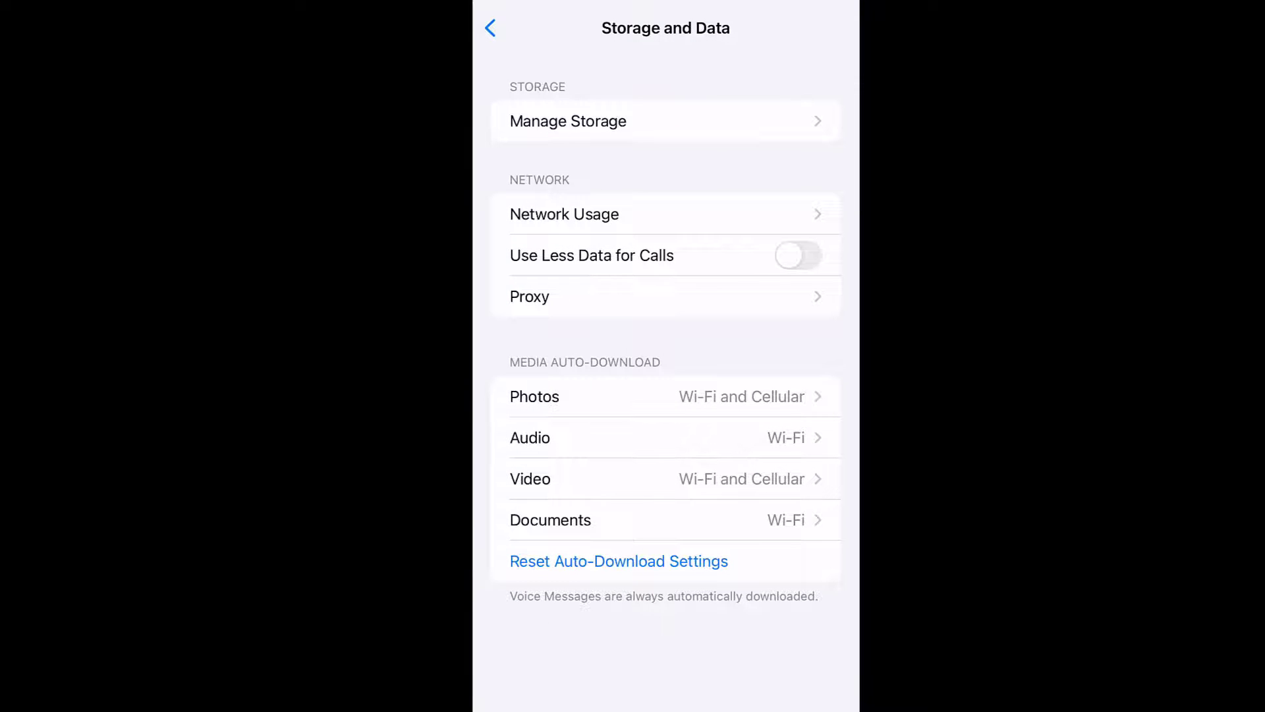
click(489, 27)
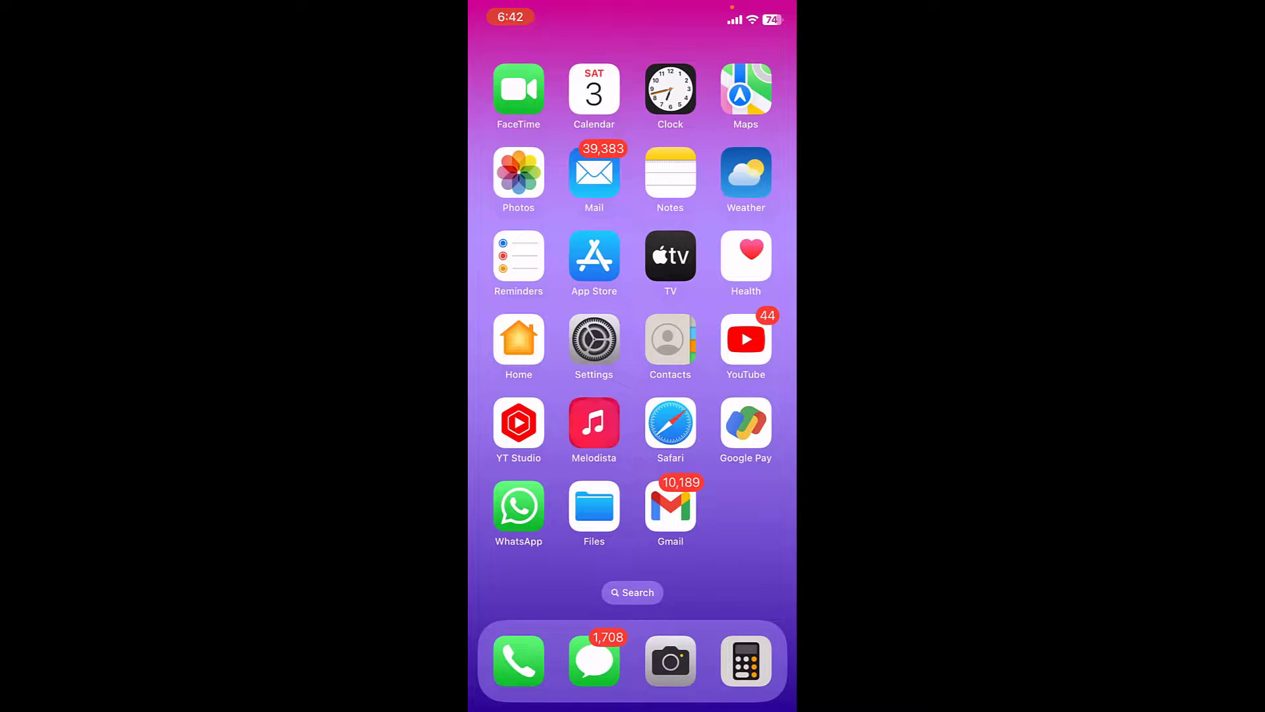
drag(750, 16, 750, 242)
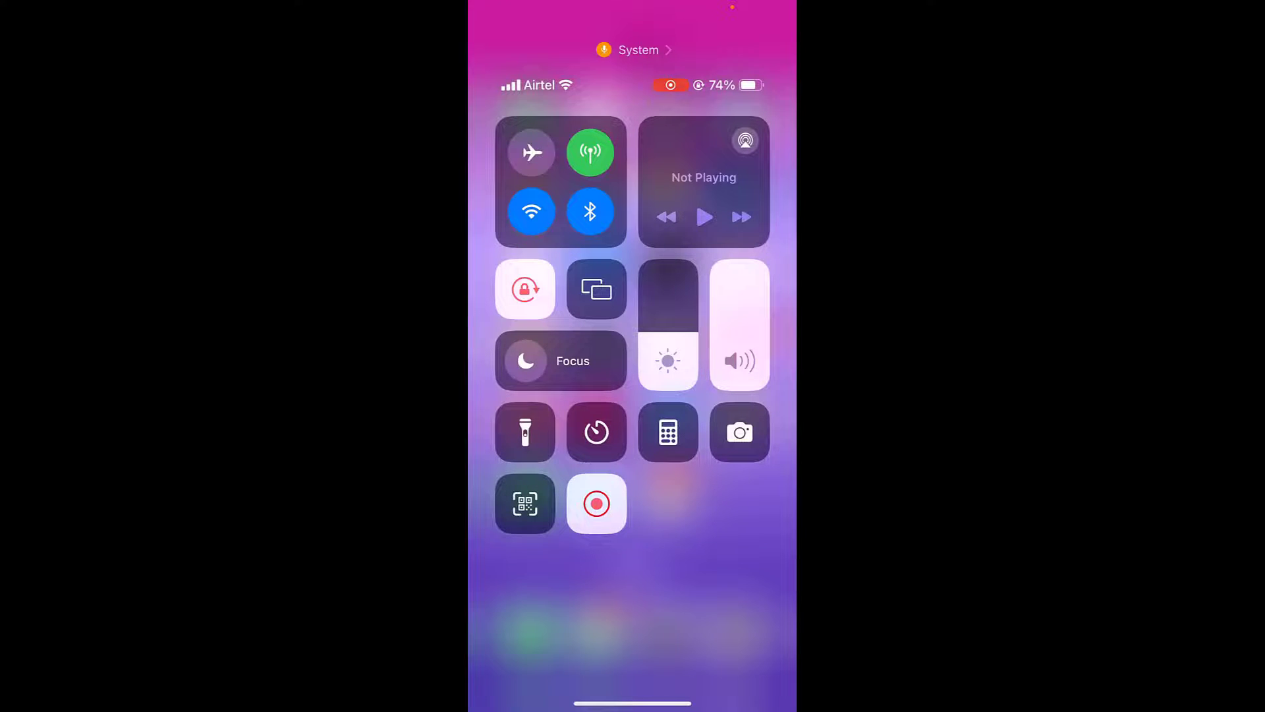
Toggle Airplane Mode on, then off again in Control Centre.
click(531, 151)
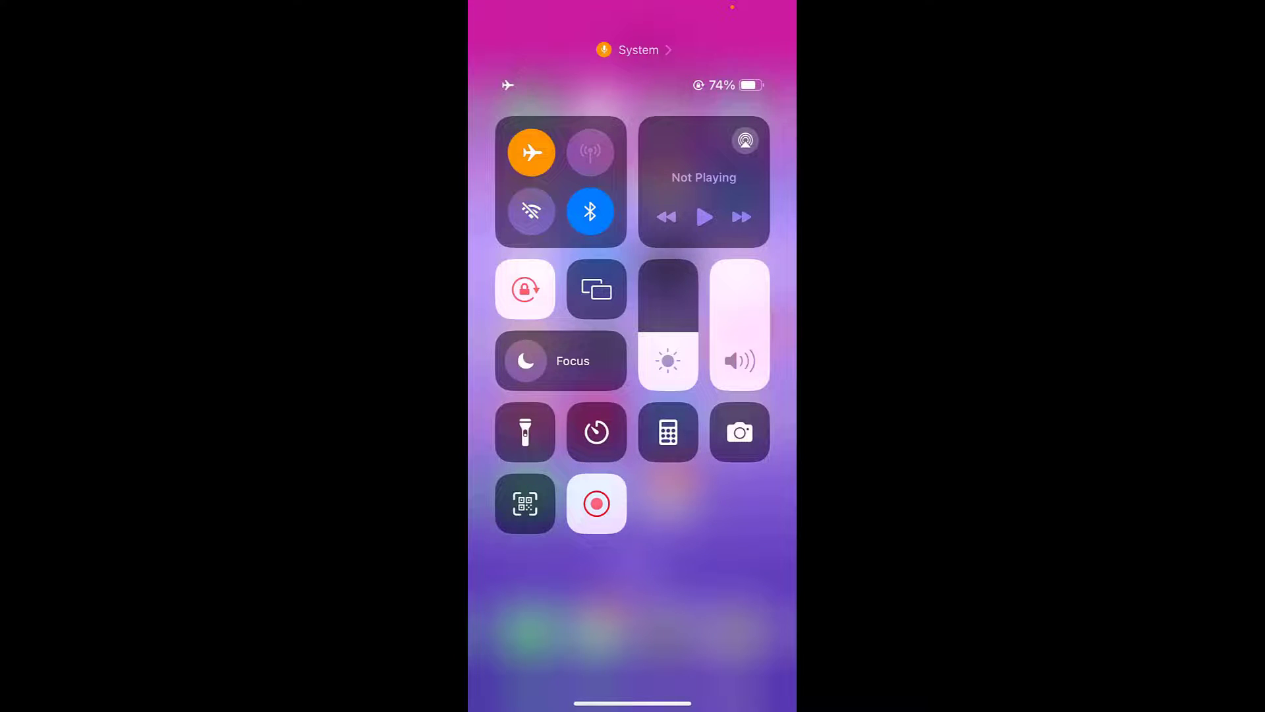
click(531, 151)
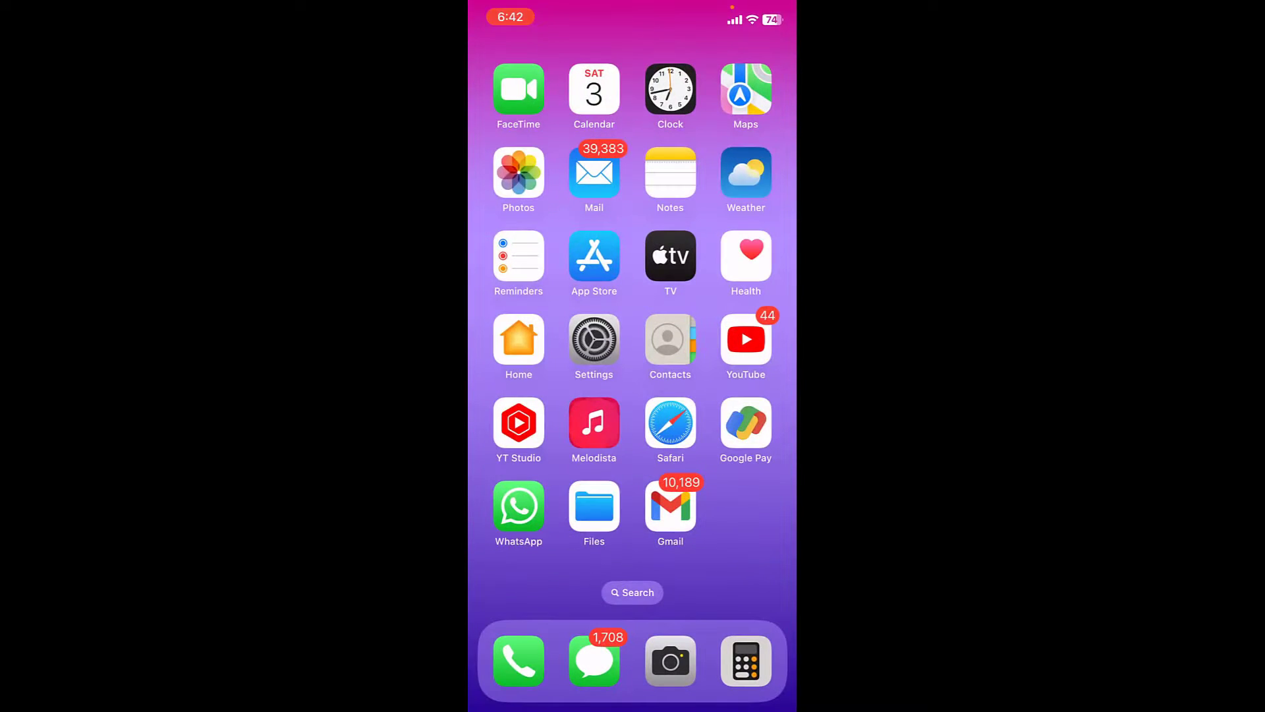
Check in Settings that Airplane Mode is off and Wi-Fi is connected to Office 5GHz.
click(594, 339)
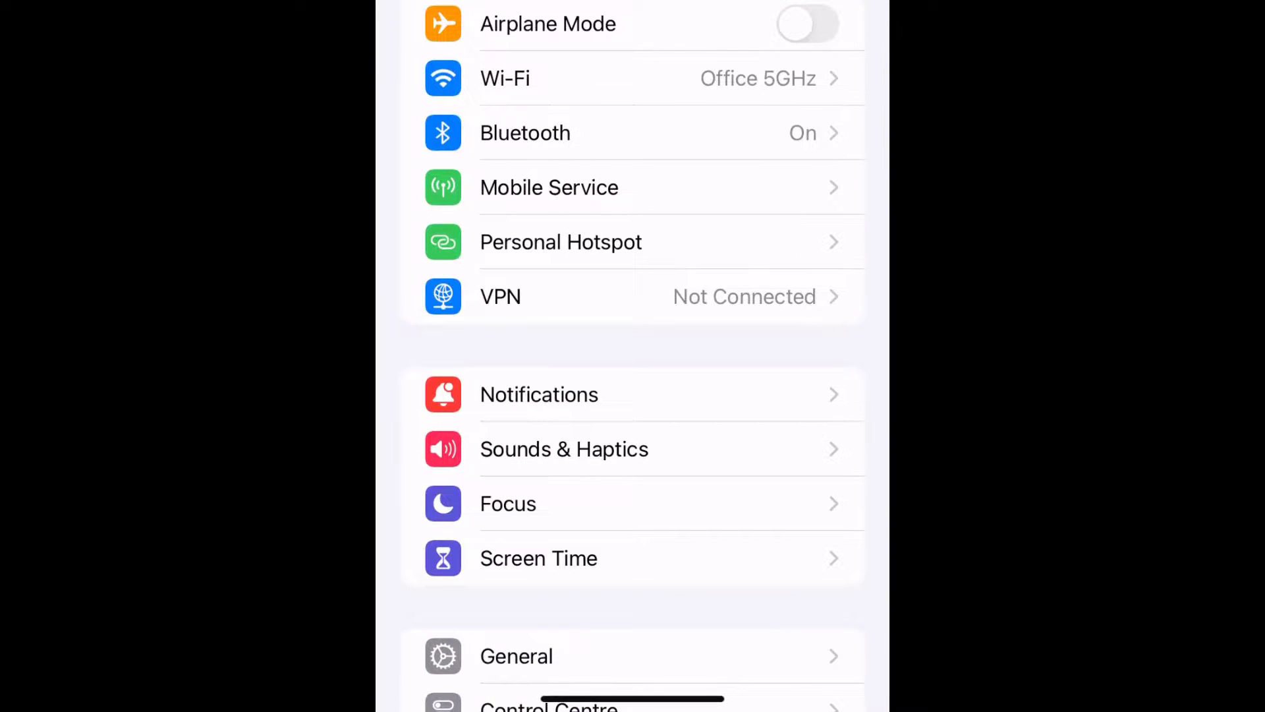
scroll(down, 3)
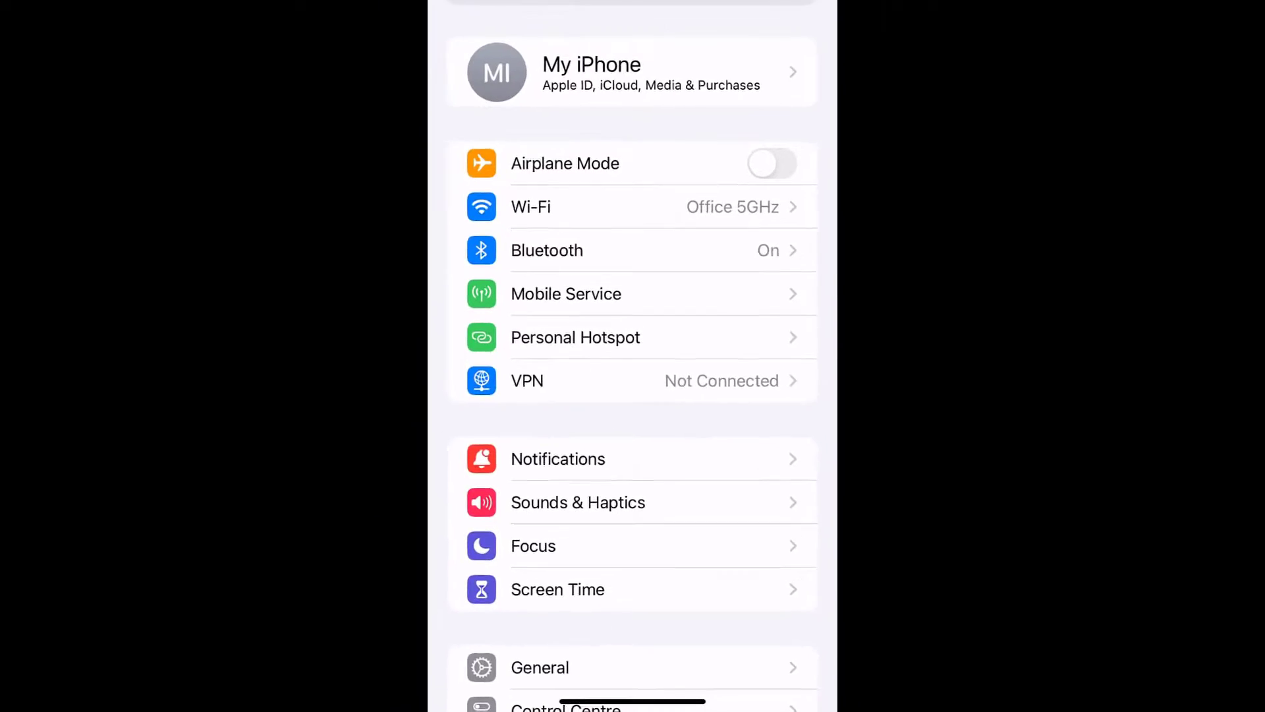
scroll(down, 3)
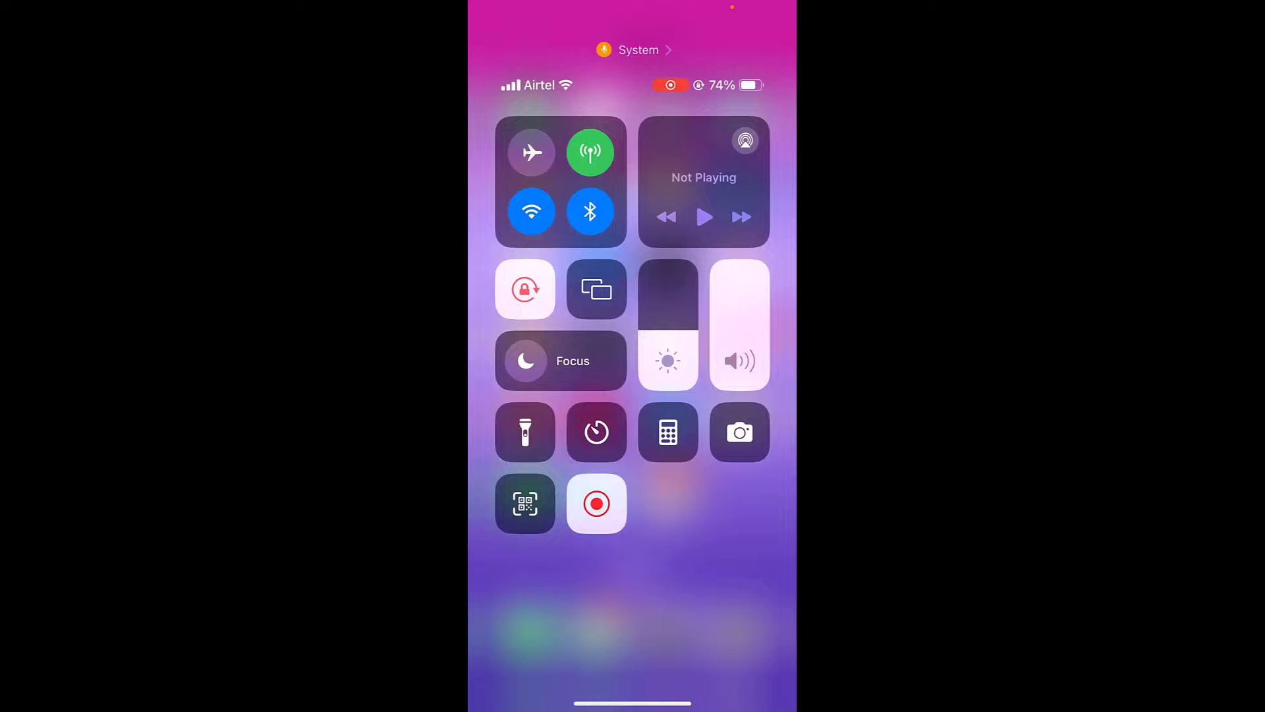
Switch Wi-Fi and Cellular data off, then both back on, in Control Centre.
click(531, 211)
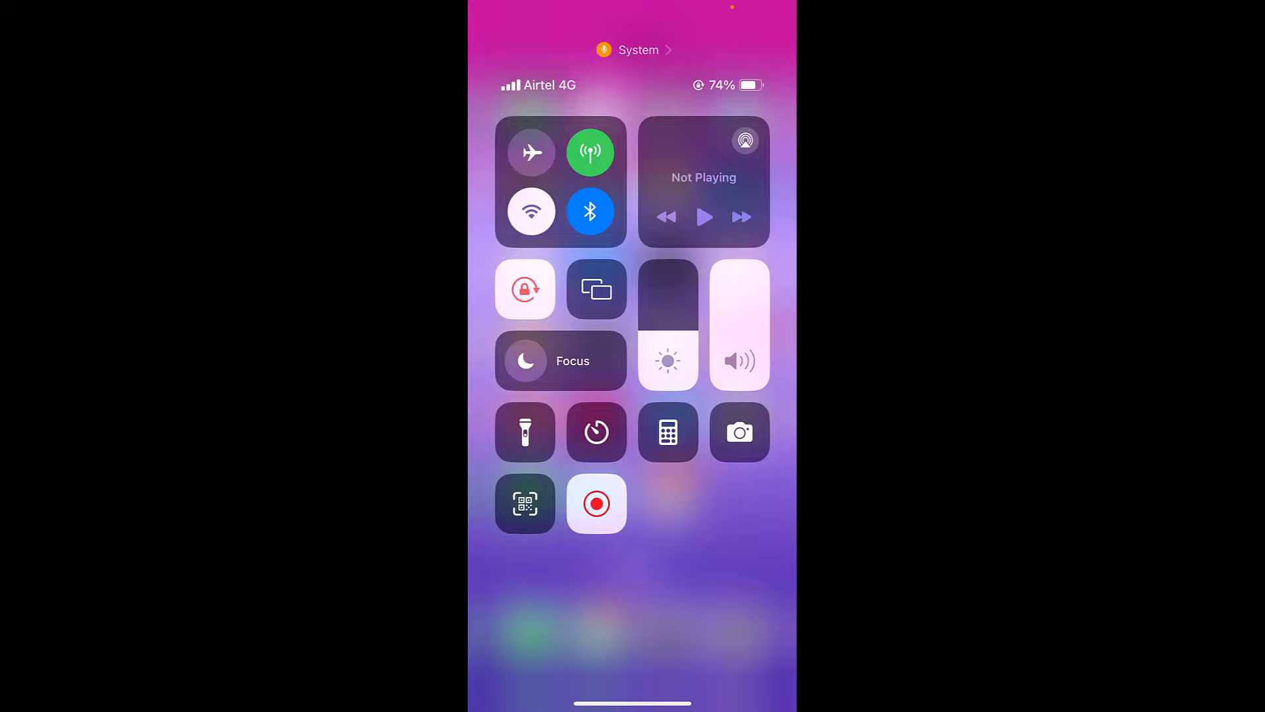
click(590, 152)
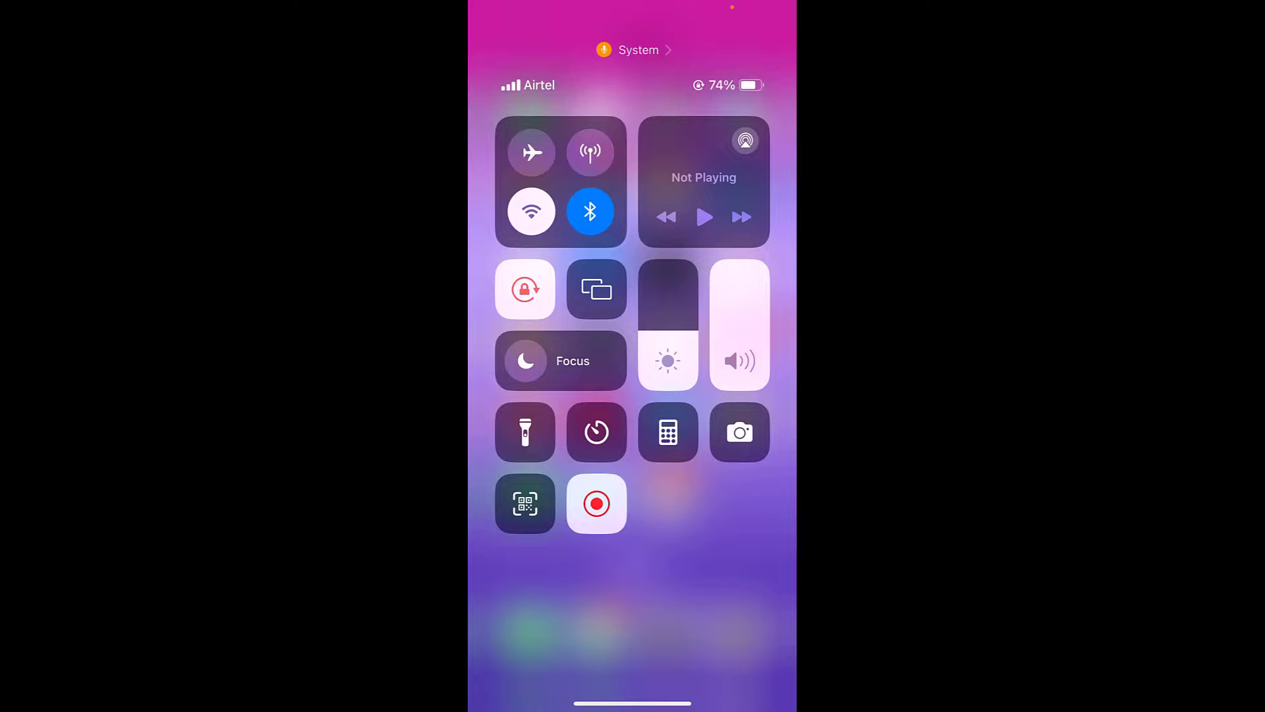
click(531, 212)
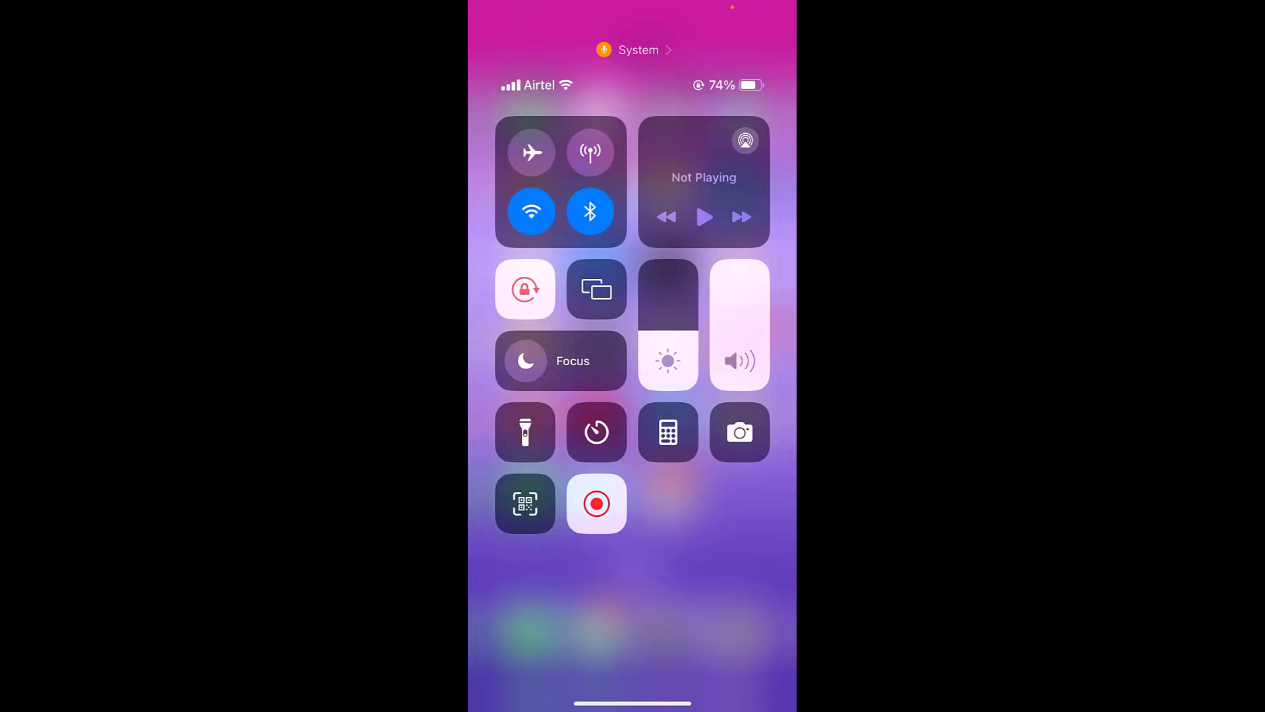
click(589, 151)
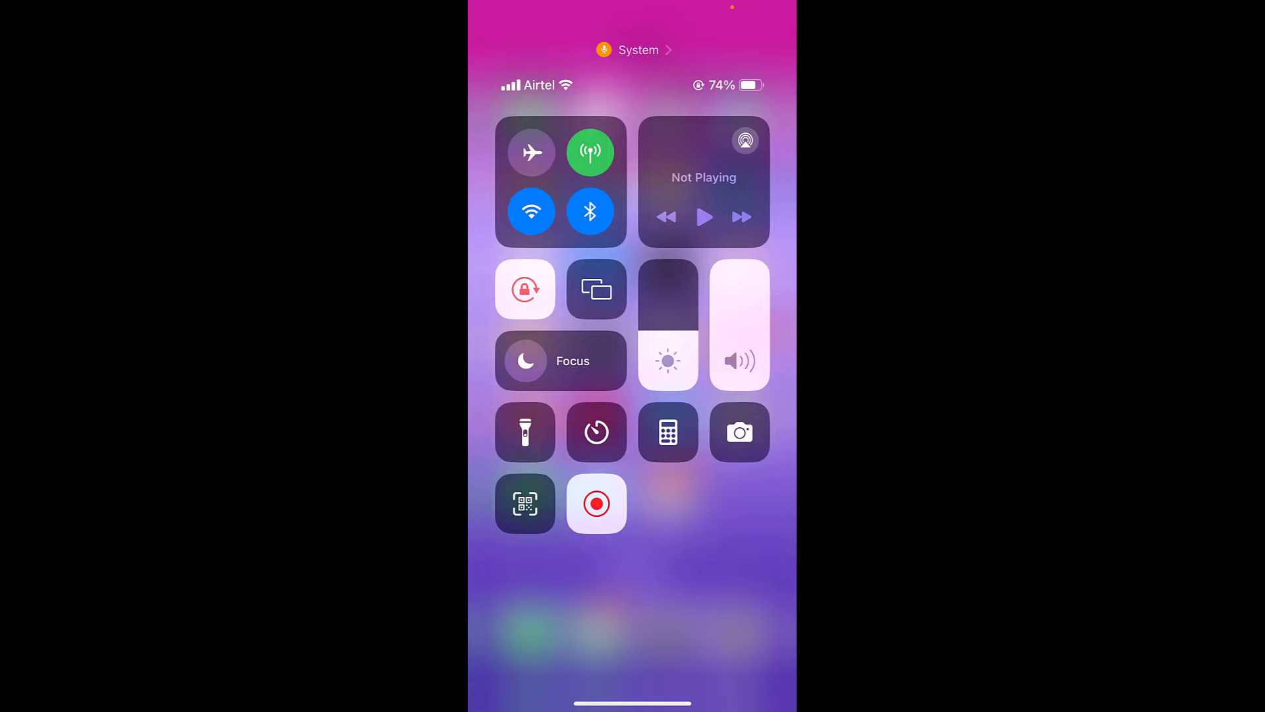